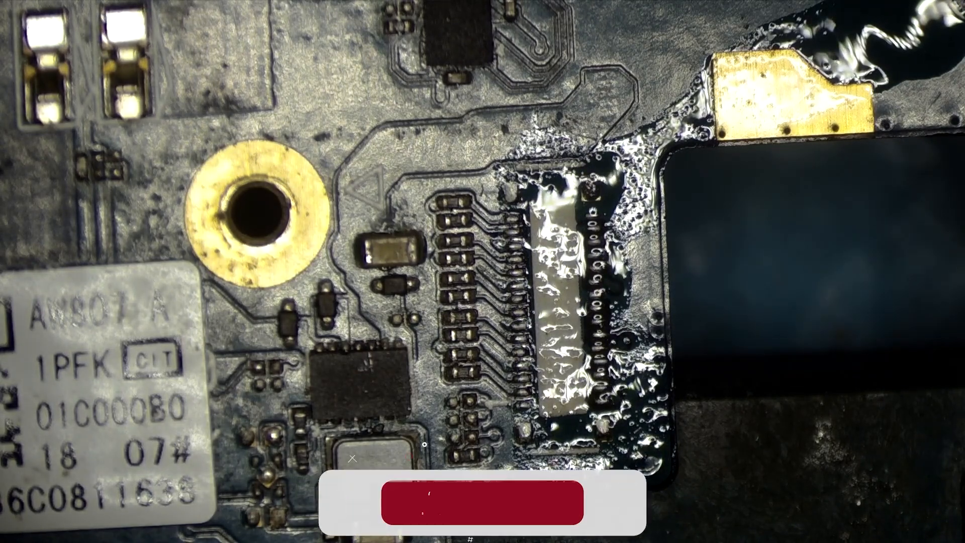
click(482, 503)
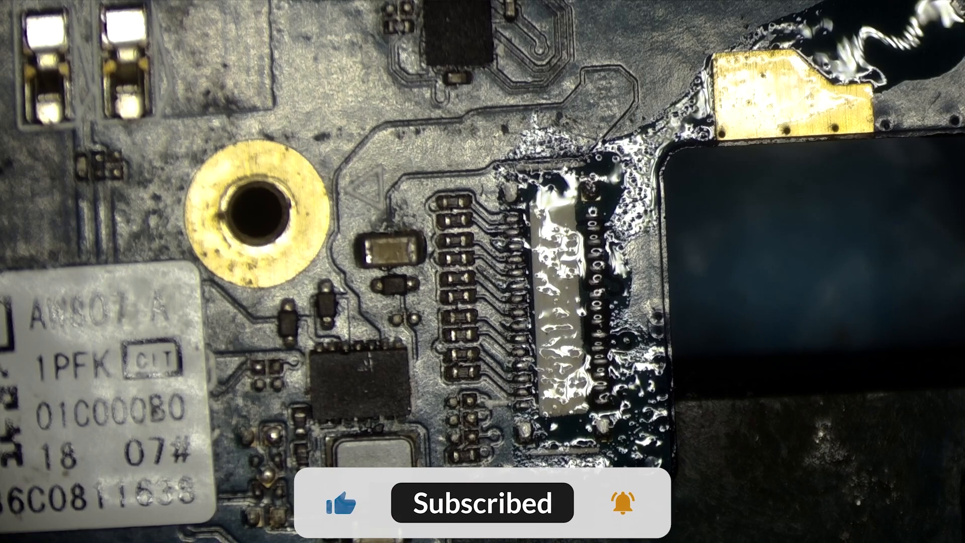